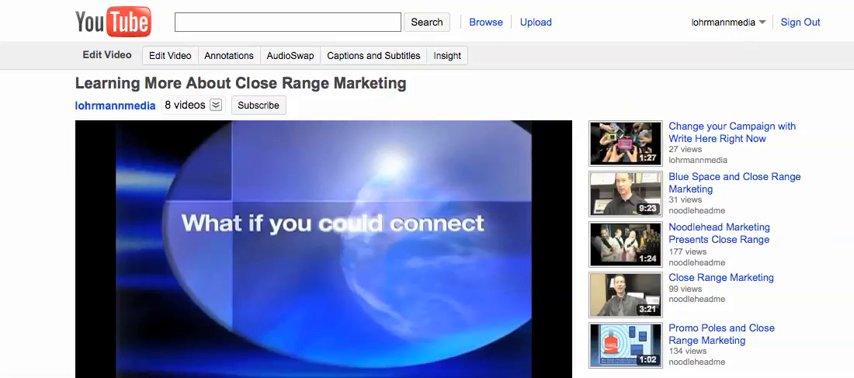
Step: Bring up the Embed options for the video after scrolling around the page
scroll(down, 3)
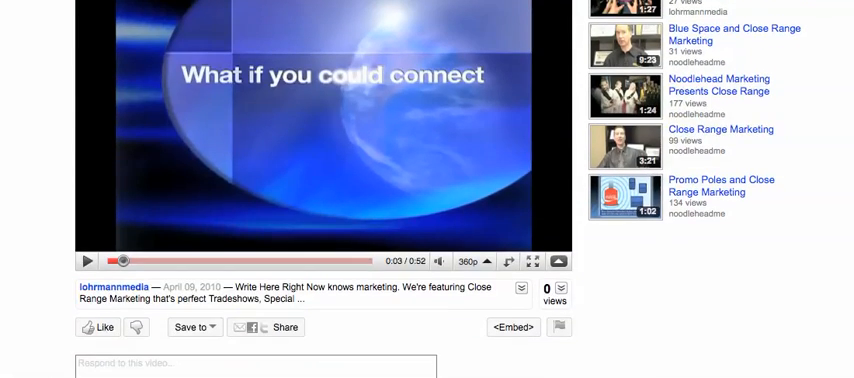
scroll(up, 3)
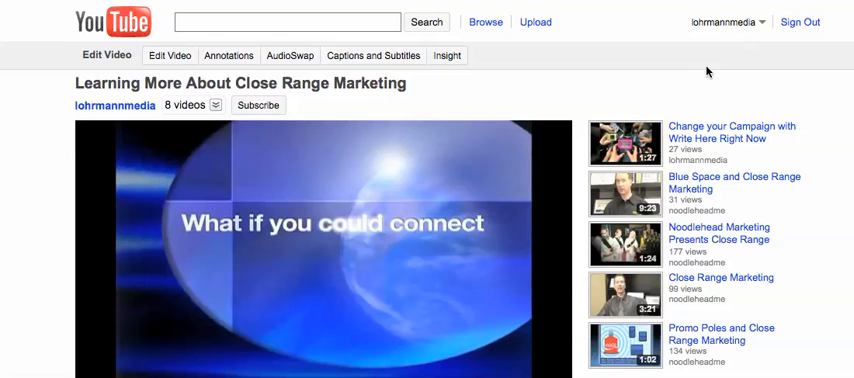
scroll(down, 3)
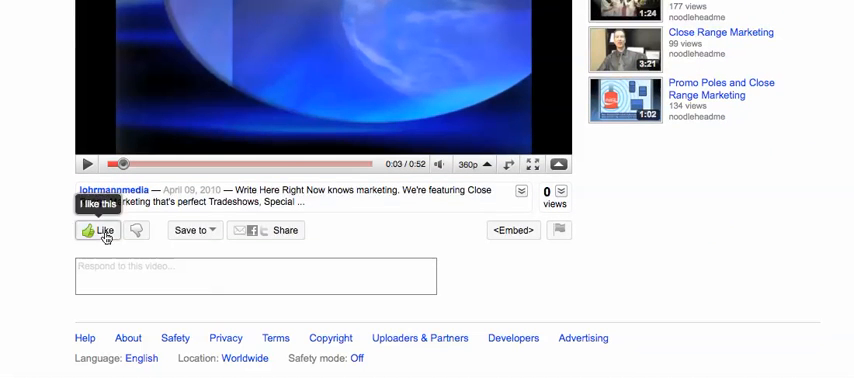
mouse_move(192, 230)
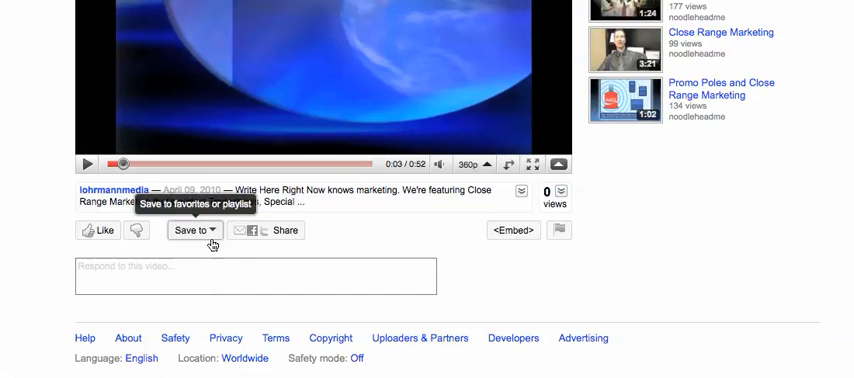
mouse_move(518, 276)
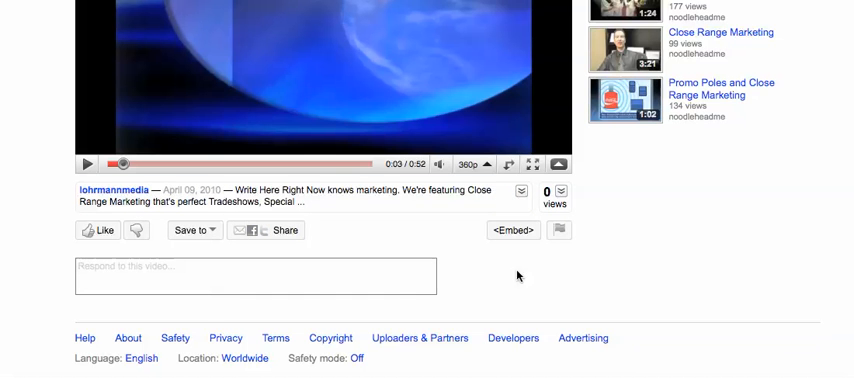
click(512, 230)
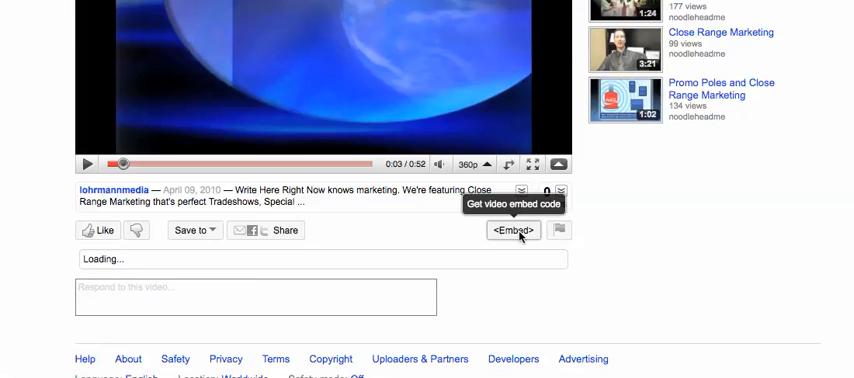
click(516, 230)
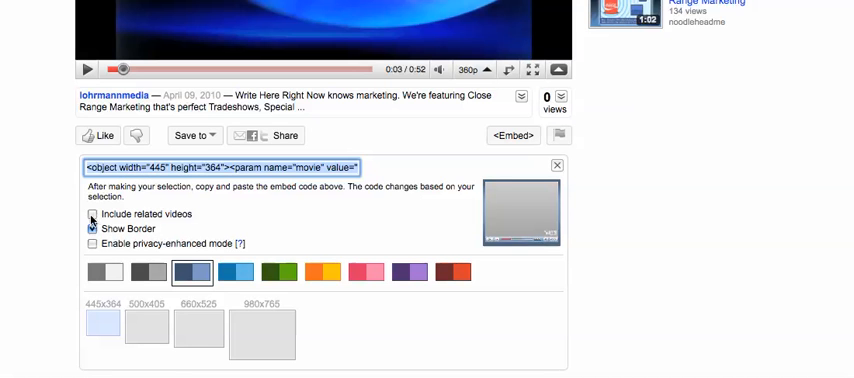
Step: Turn off related videos, show a border with a colour swatch, and choose the 445×364 size
click(90, 214)
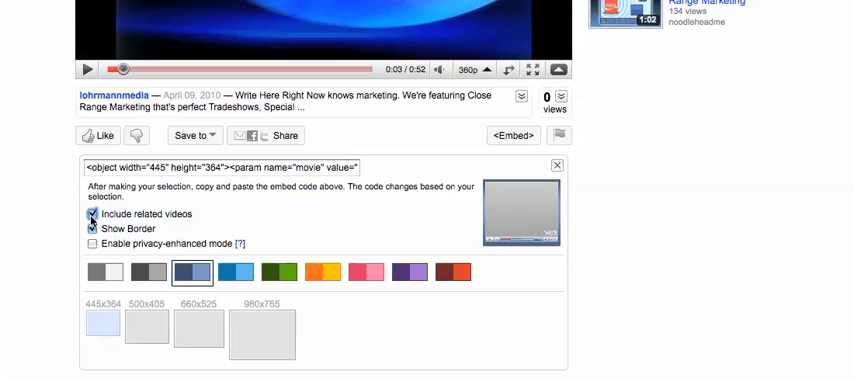
click(88, 244)
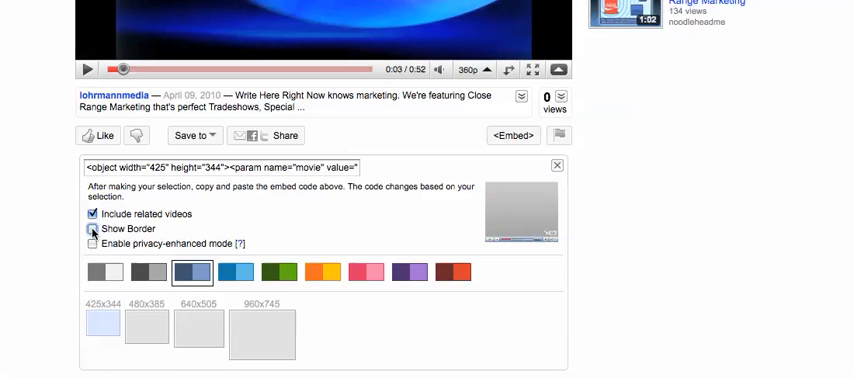
click(92, 214)
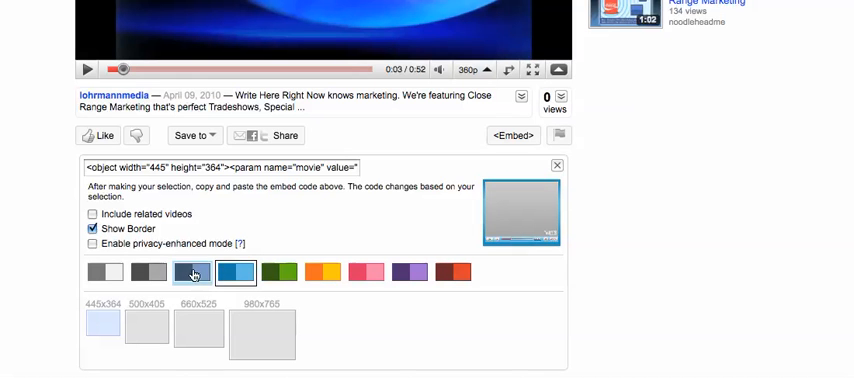
click(184, 272)
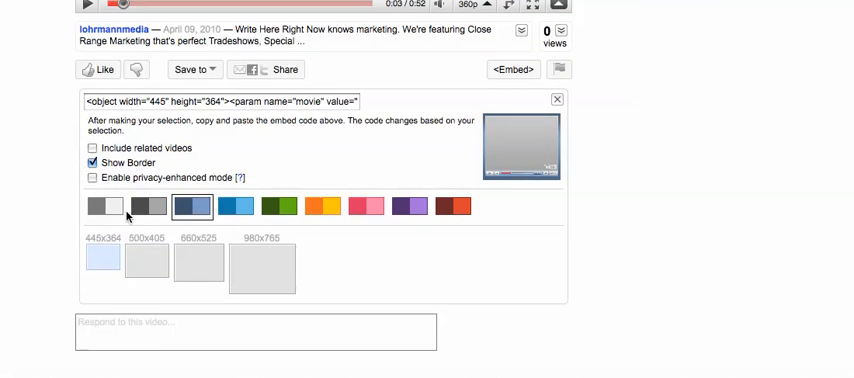
click(96, 262)
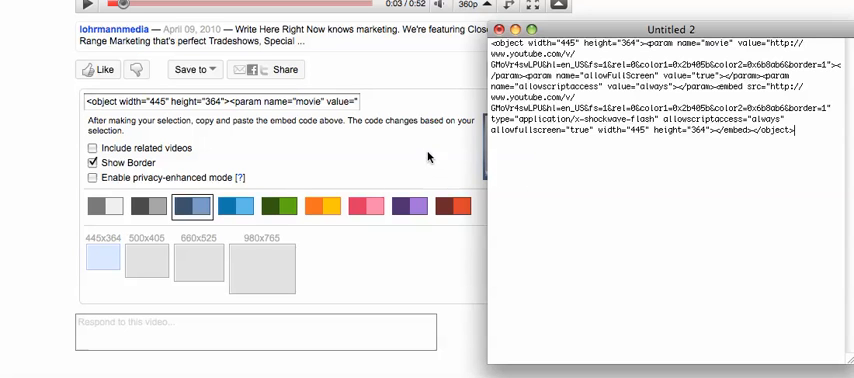
mouse_move(438, 164)
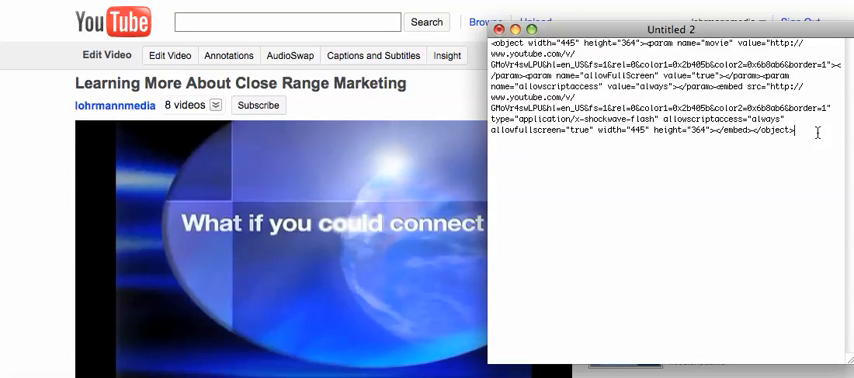
text(http://www.youtube.com/watch?v=GMoVr4svLPU)
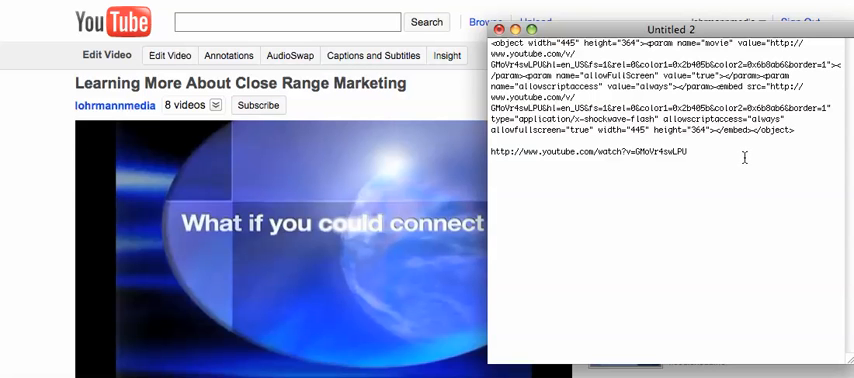
mouse_move(788, 158)
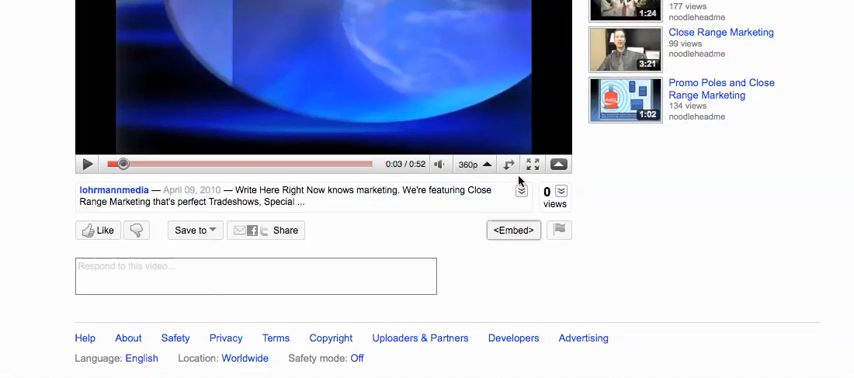
click(512, 230)
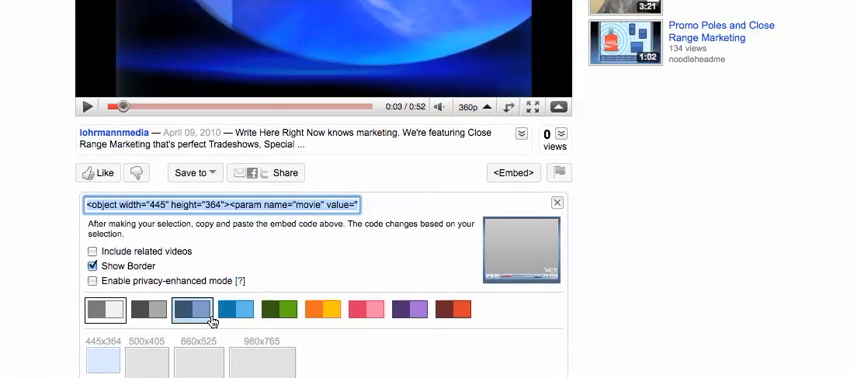